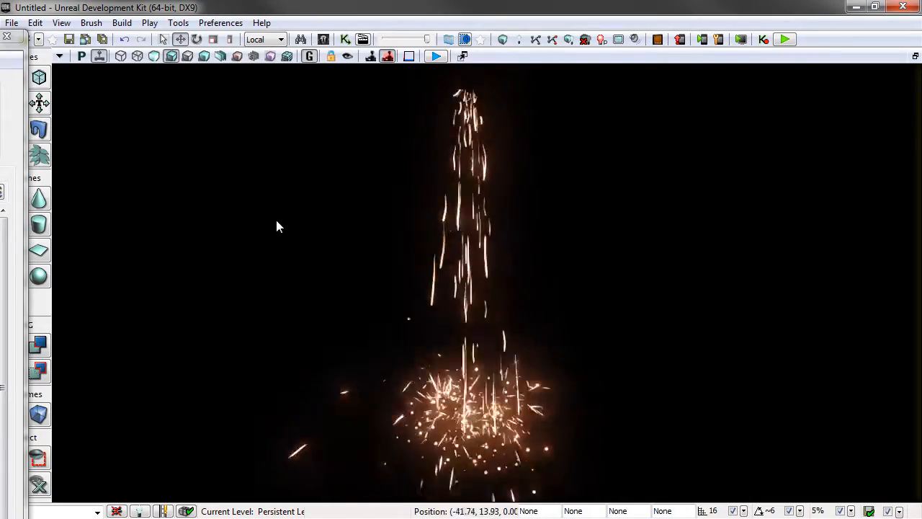
Turn off Game View to show the grid and emitter icon, then switch to Unlit view mode
{"action": "left_click", "coordinate": [468, 130]}
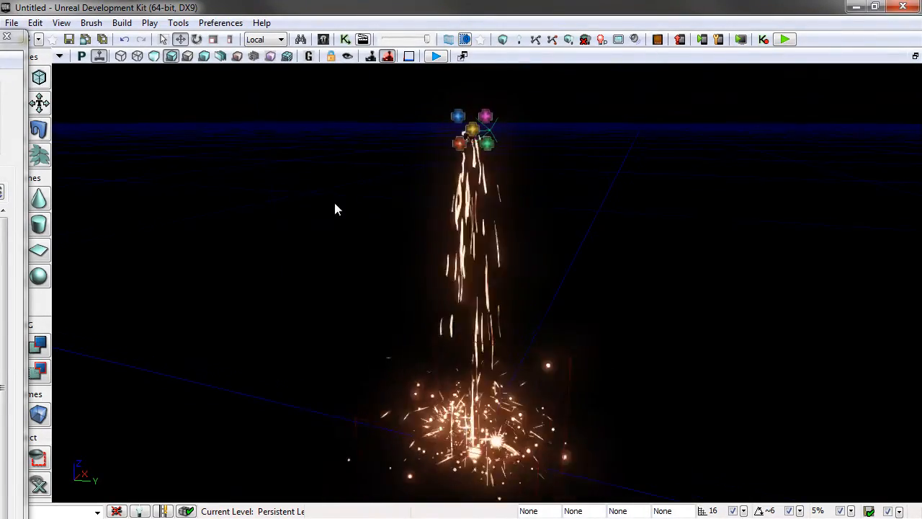
{"action": "left_click", "coordinate": [472, 130]}
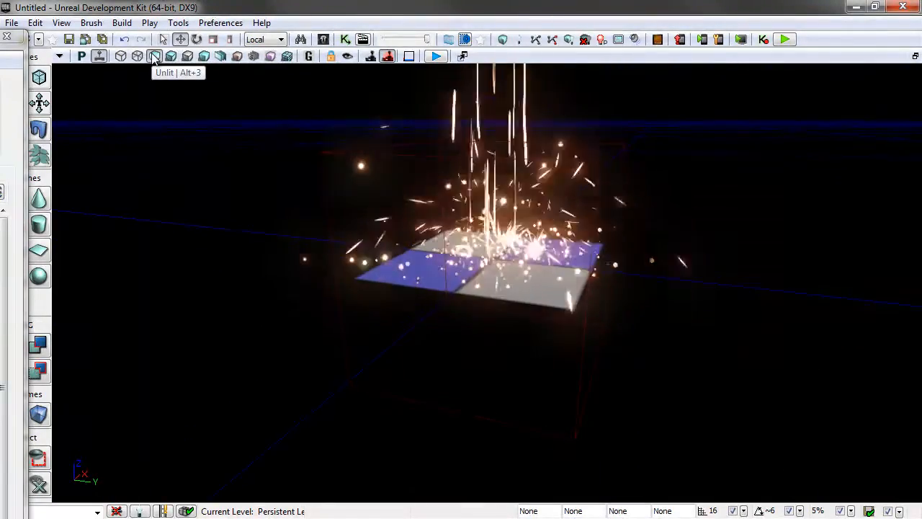
{"action": "left_click", "coordinate": [154, 57]}
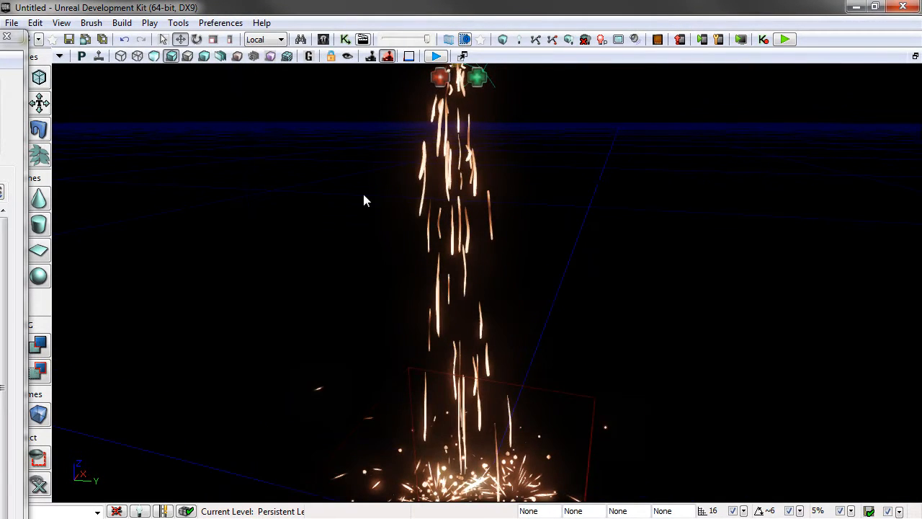
{"action": "mouse_move", "coordinate": [445, 305]}
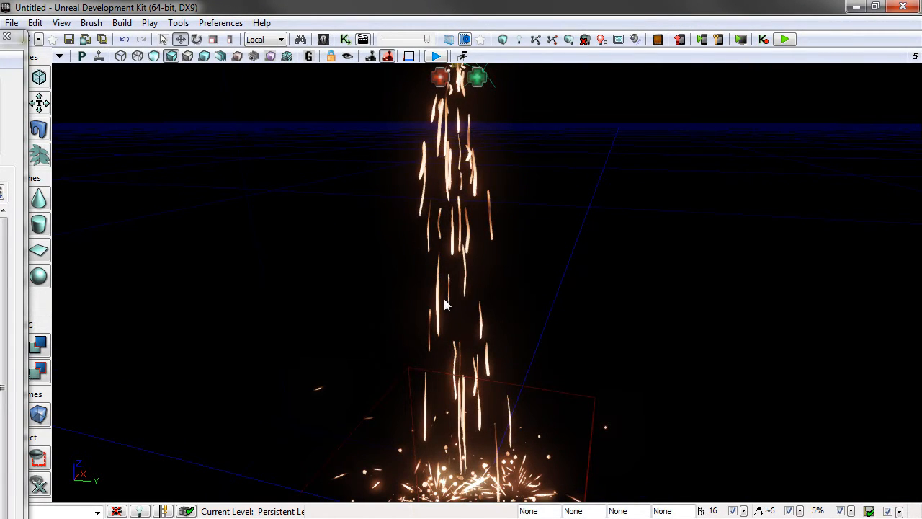
{"action": "mouse_move", "coordinate": [444, 286]}
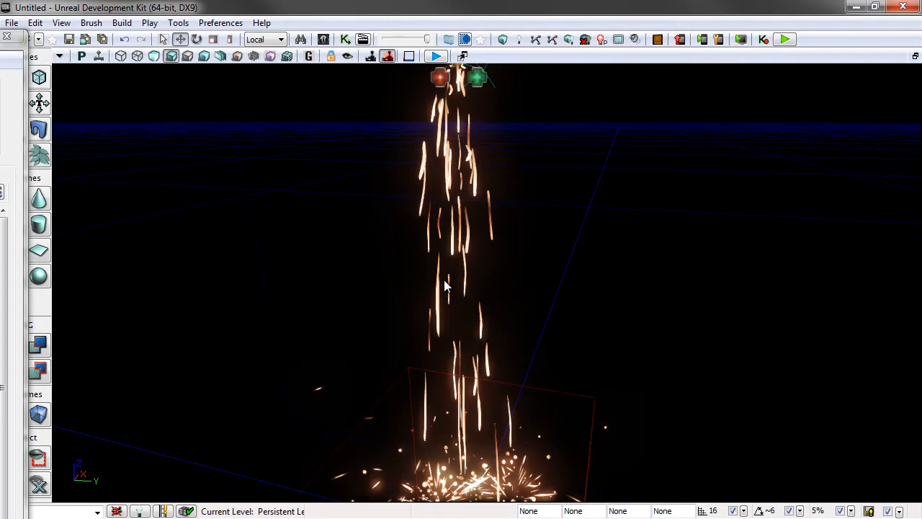
{"action": "mouse_move", "coordinate": [303, 233]}
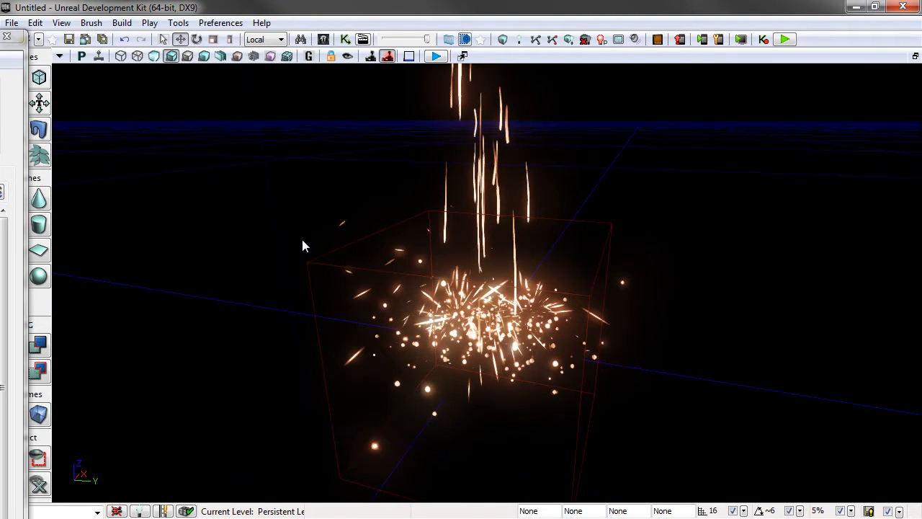
{"action": "mouse_move", "coordinate": [98, 56]}
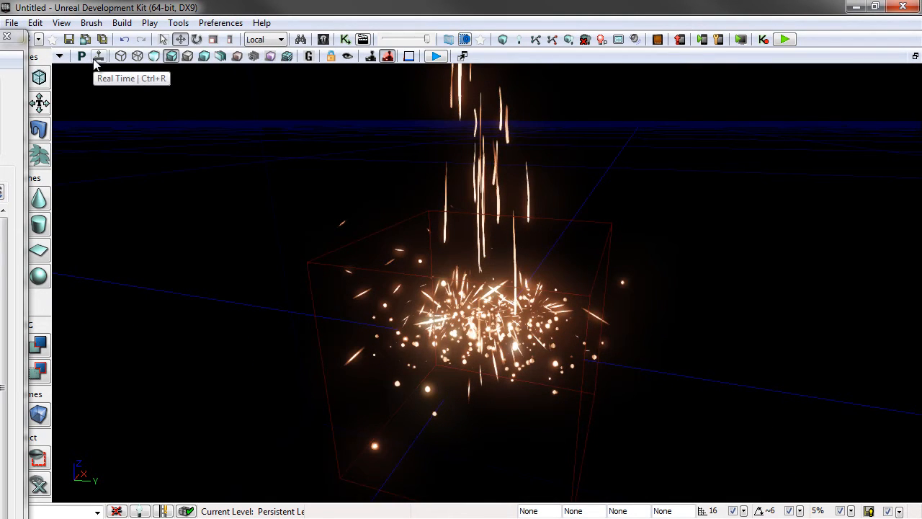
Toggle viewport live playback and greyscale desaturation on the FX_Clouds_01_PMSK preview
{"action": "left_click", "coordinate": [99, 56]}
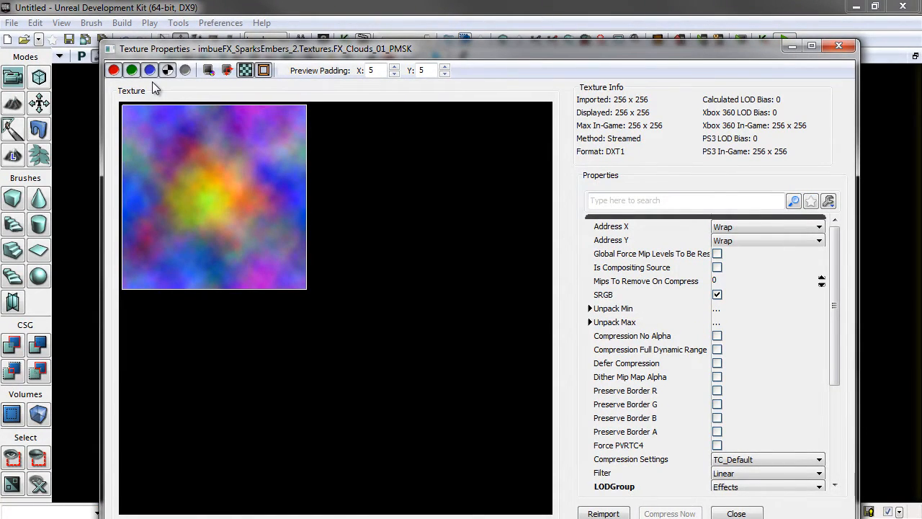
{"action": "mouse_move", "coordinate": [193, 160]}
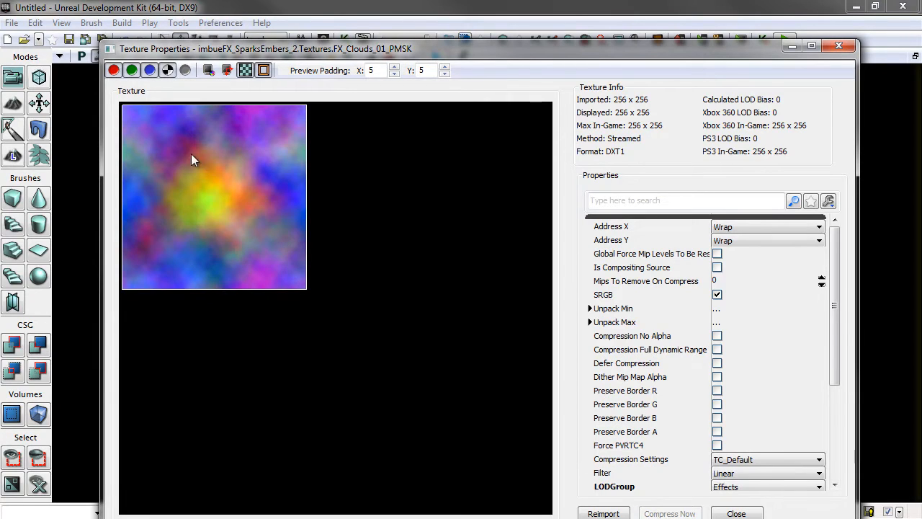
{"action": "mouse_move", "coordinate": [202, 176]}
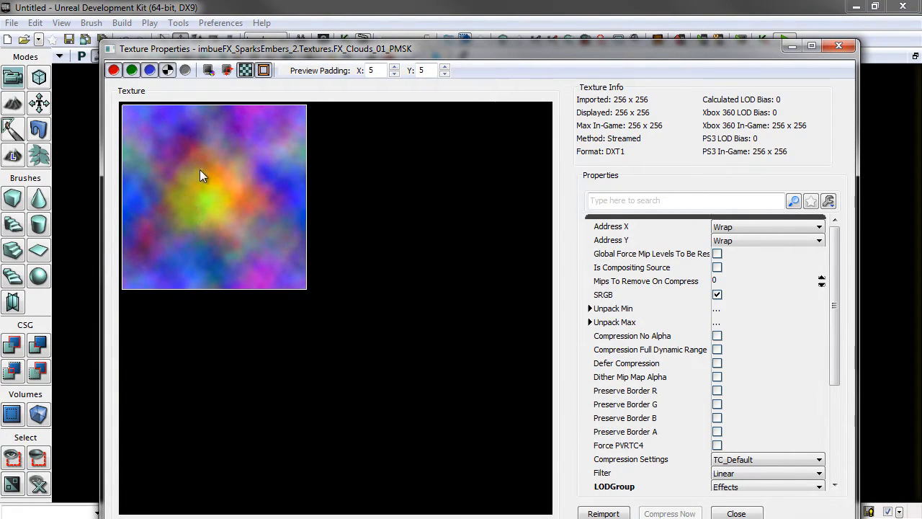
{"action": "left_click", "coordinate": [185, 70]}
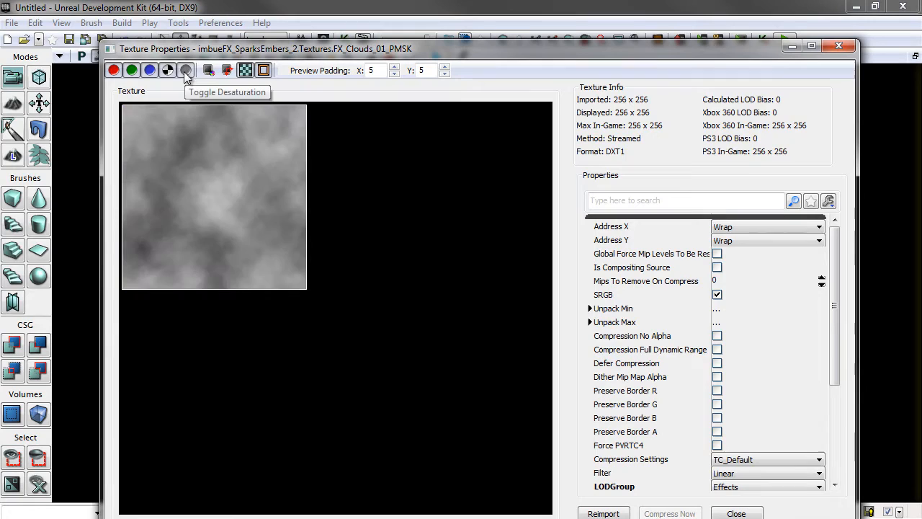
{"action": "left_click", "coordinate": [185, 69]}
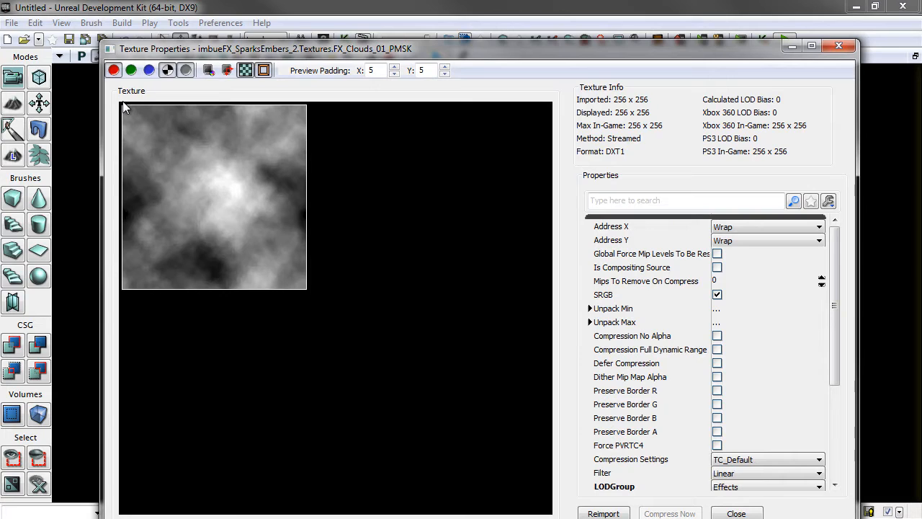
Preview the cloud texture's red and green channels individually in greyscale
{"action": "left_click", "coordinate": [113, 70]}
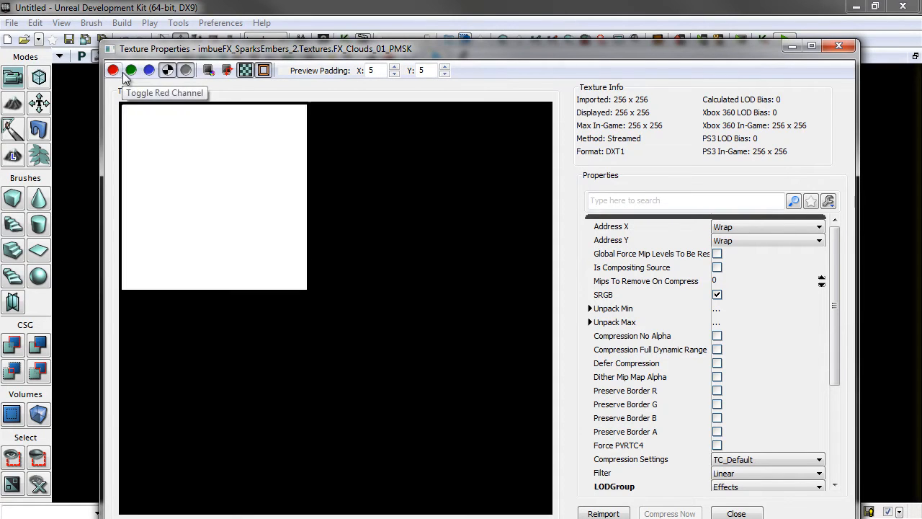
{"action": "left_click", "coordinate": [112, 70]}
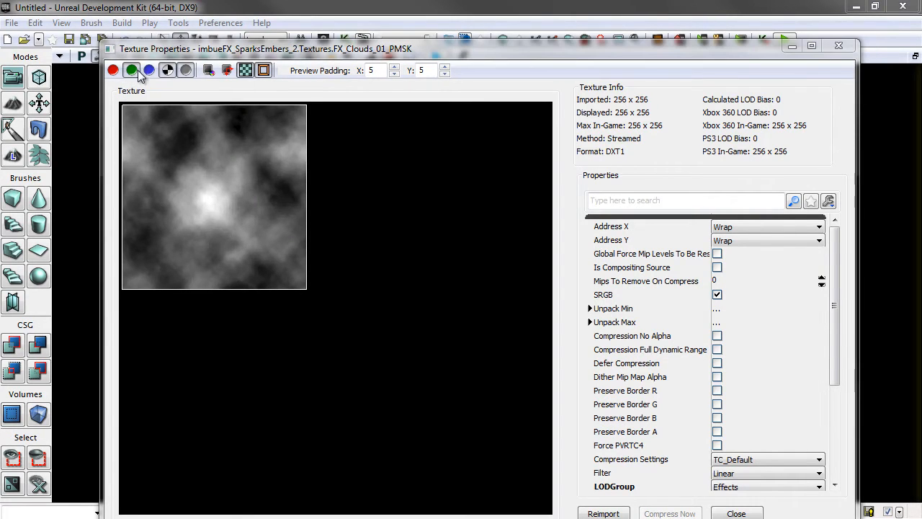
{"action": "left_click", "coordinate": [131, 70]}
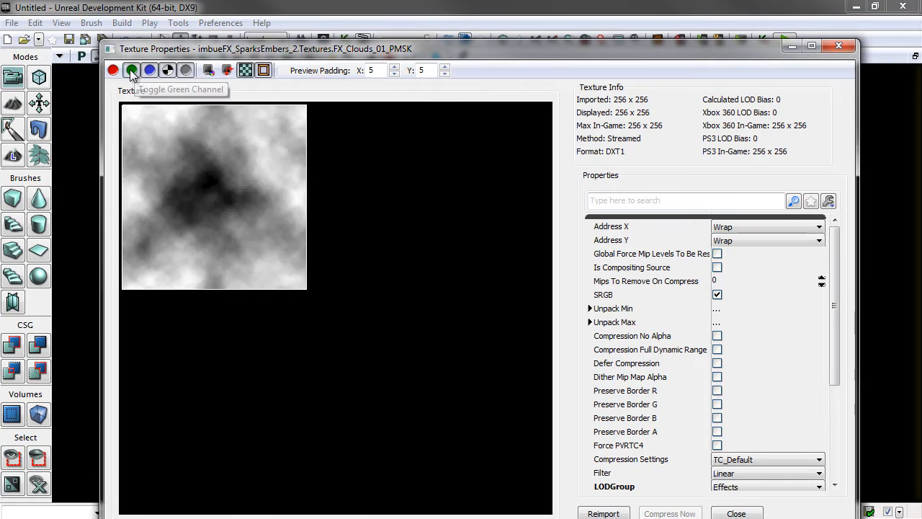
{"action": "left_click", "coordinate": [132, 70]}
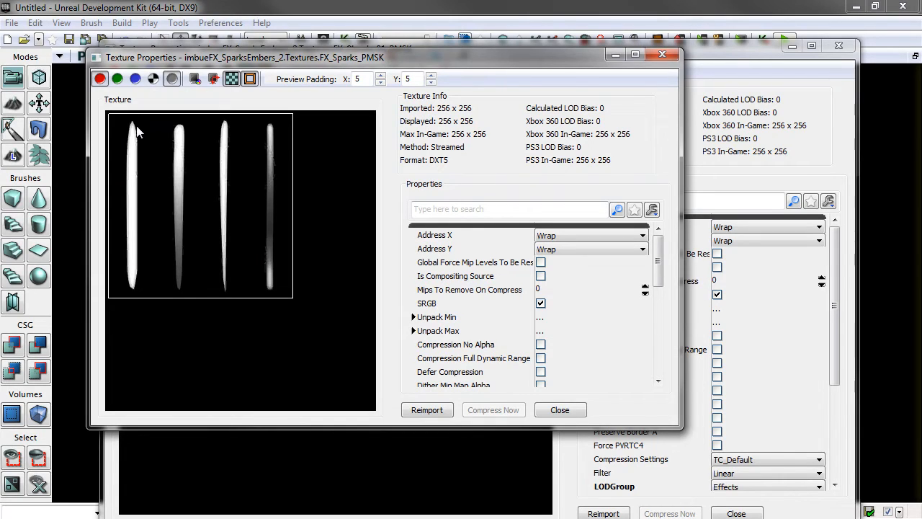
{"action": "mouse_move", "coordinate": [179, 241]}
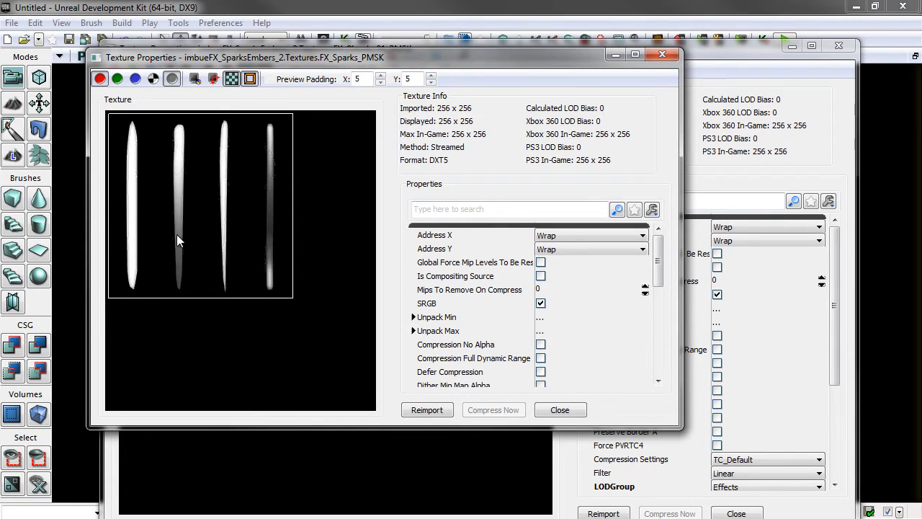
{"action": "mouse_move", "coordinate": [118, 188]}
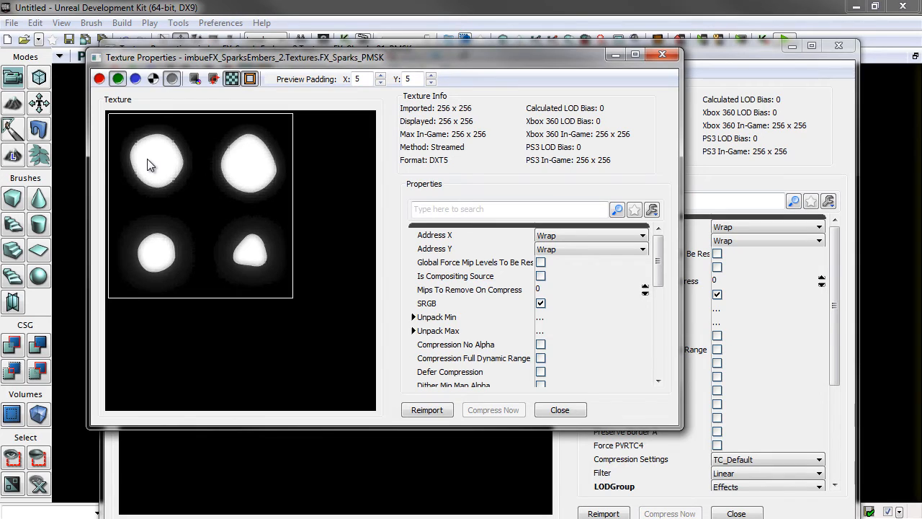
{"action": "mouse_move", "coordinate": [198, 126]}
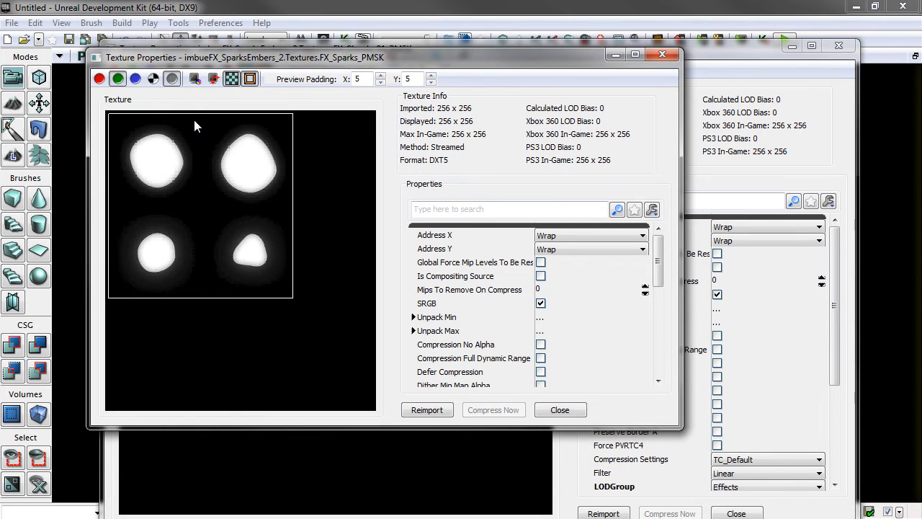
{"action": "mouse_move", "coordinate": [319, 206]}
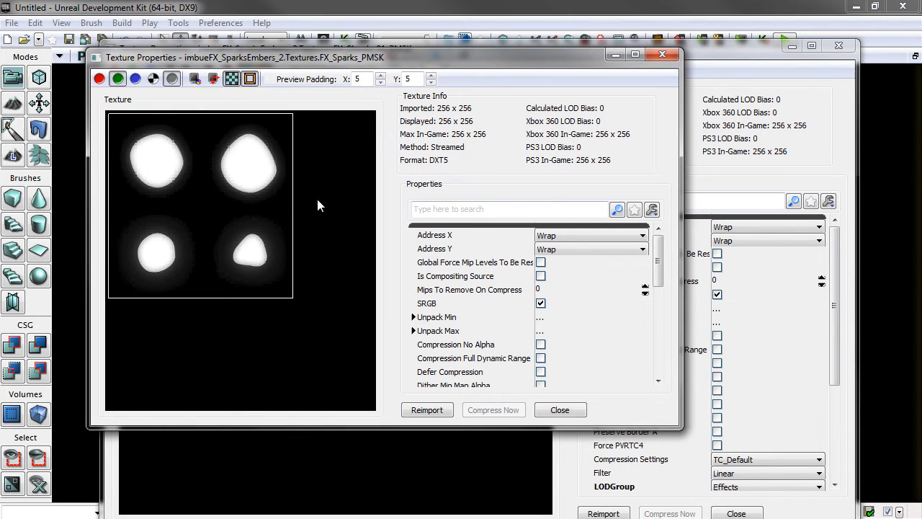
{"action": "mouse_move", "coordinate": [152, 238]}
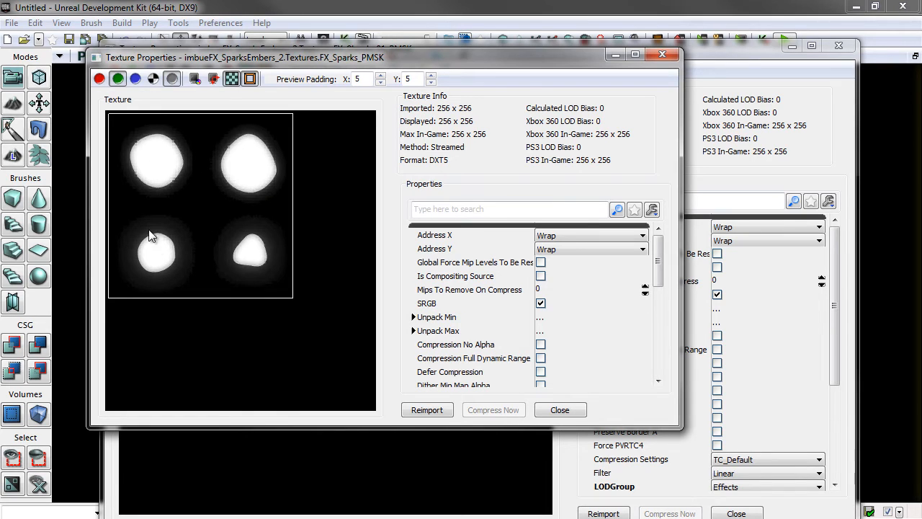
Preview FX_Sparks_PMSK's blue channel and alpha gradient, then close its properties window
{"action": "left_click", "coordinate": [136, 79]}
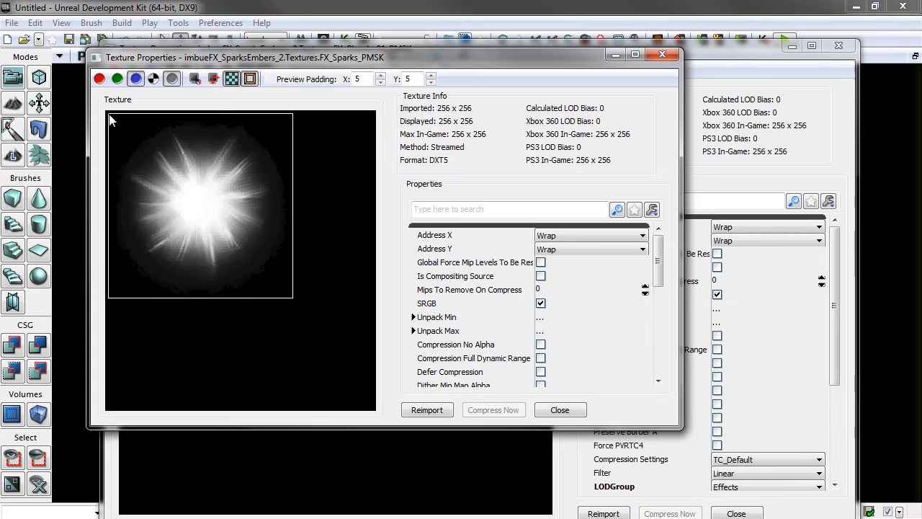
{"action": "mouse_move", "coordinate": [286, 289]}
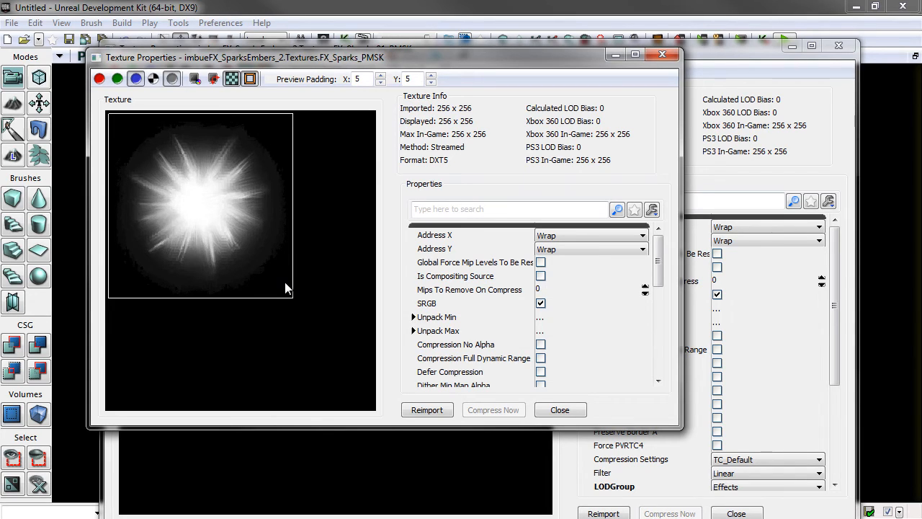
{"action": "mouse_move", "coordinate": [281, 285]}
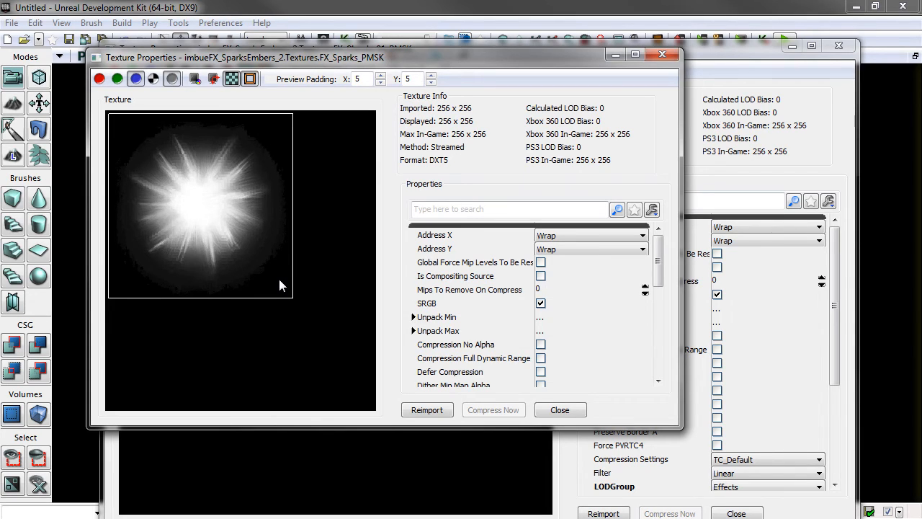
{"action": "left_click", "coordinate": [153, 78]}
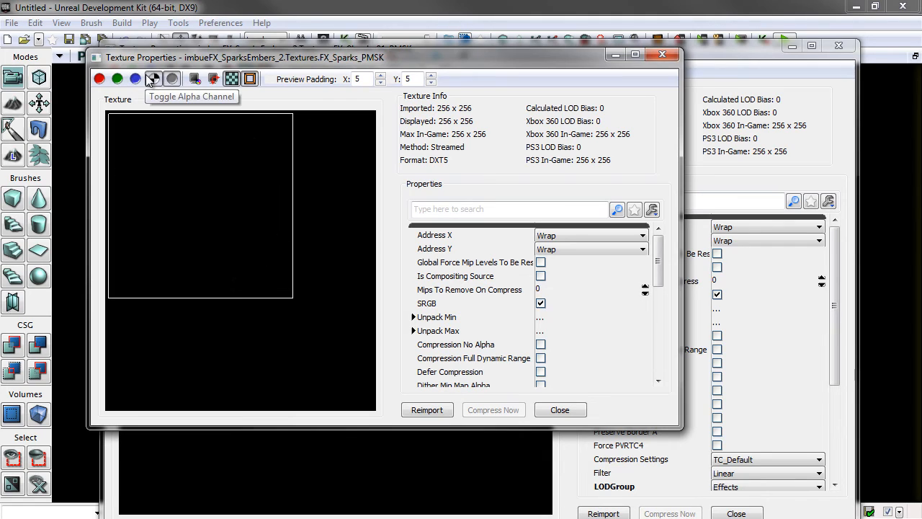
{"action": "left_click", "coordinate": [154, 79]}
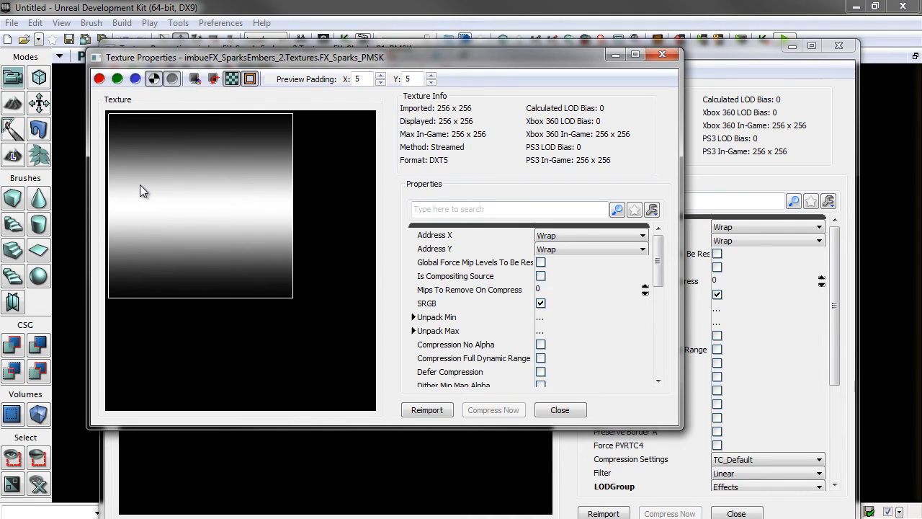
{"action": "mouse_move", "coordinate": [207, 167]}
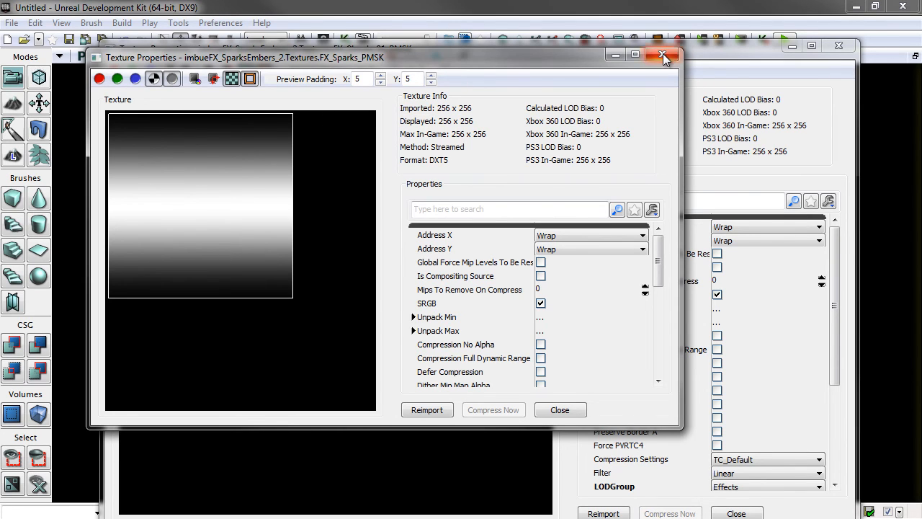
{"action": "left_click", "coordinate": [664, 55]}
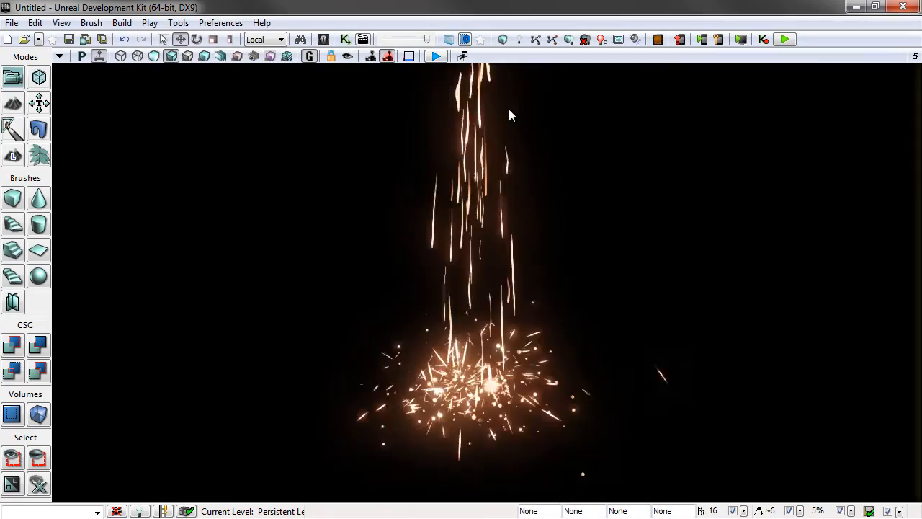